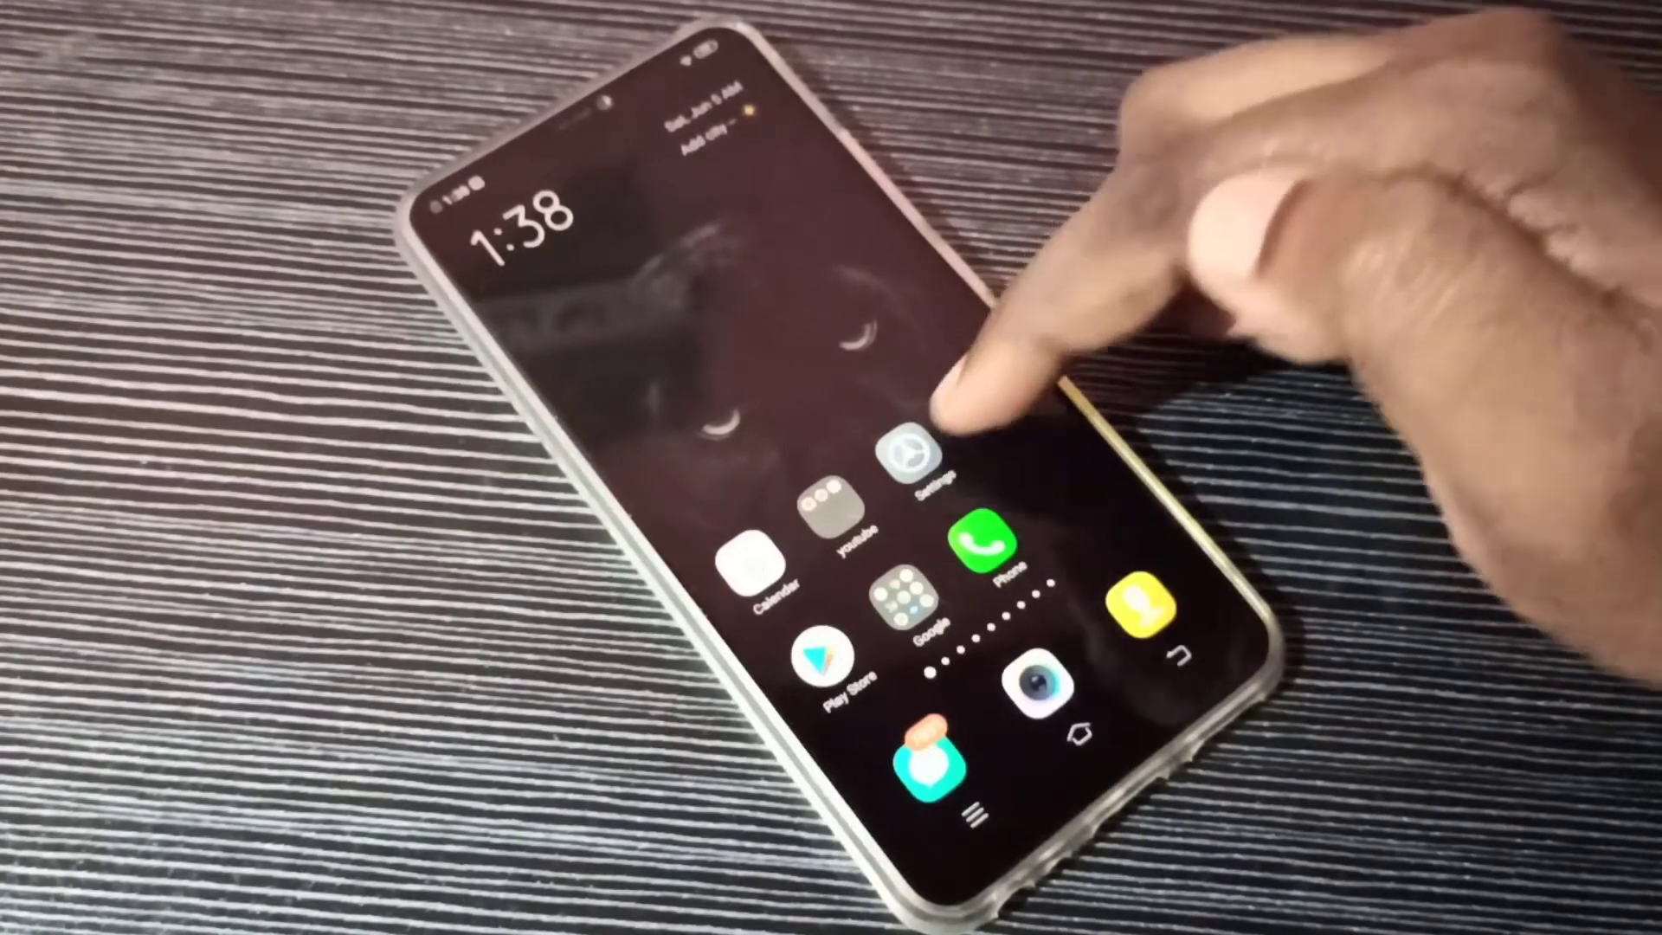
- Launch Settings from the home screen and scroll down to Security & Privacy
{"action": "left_click", "coordinate": [907, 455]}
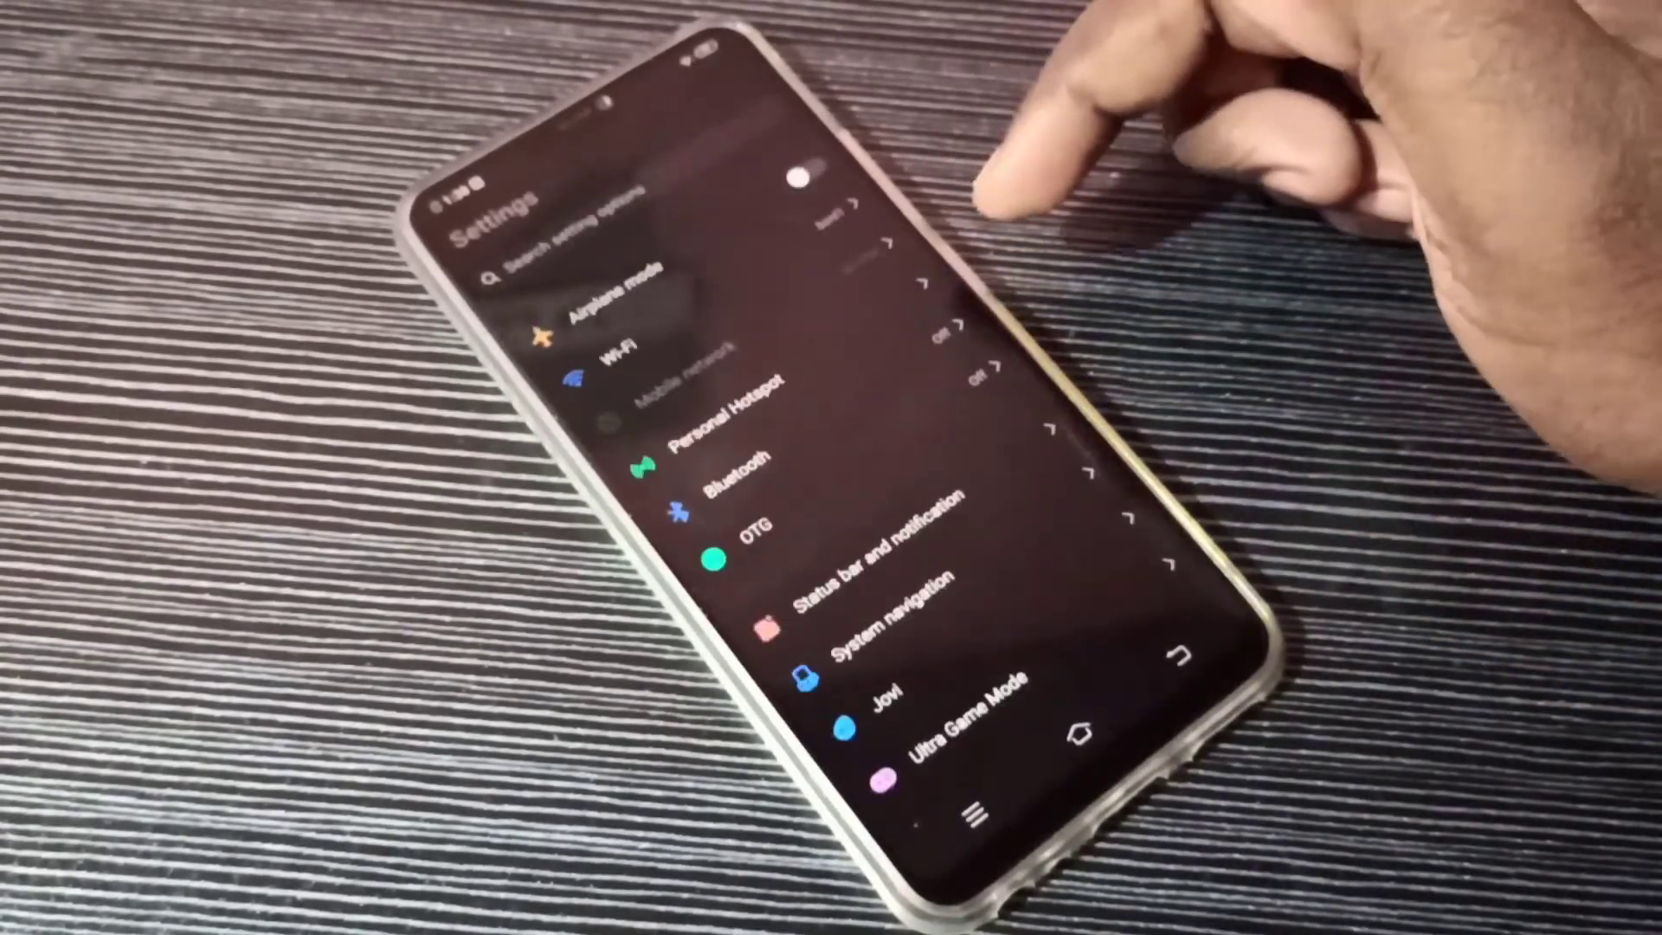
{"action": "scroll", "scroll_direction": "down", "scroll_amount": 3}
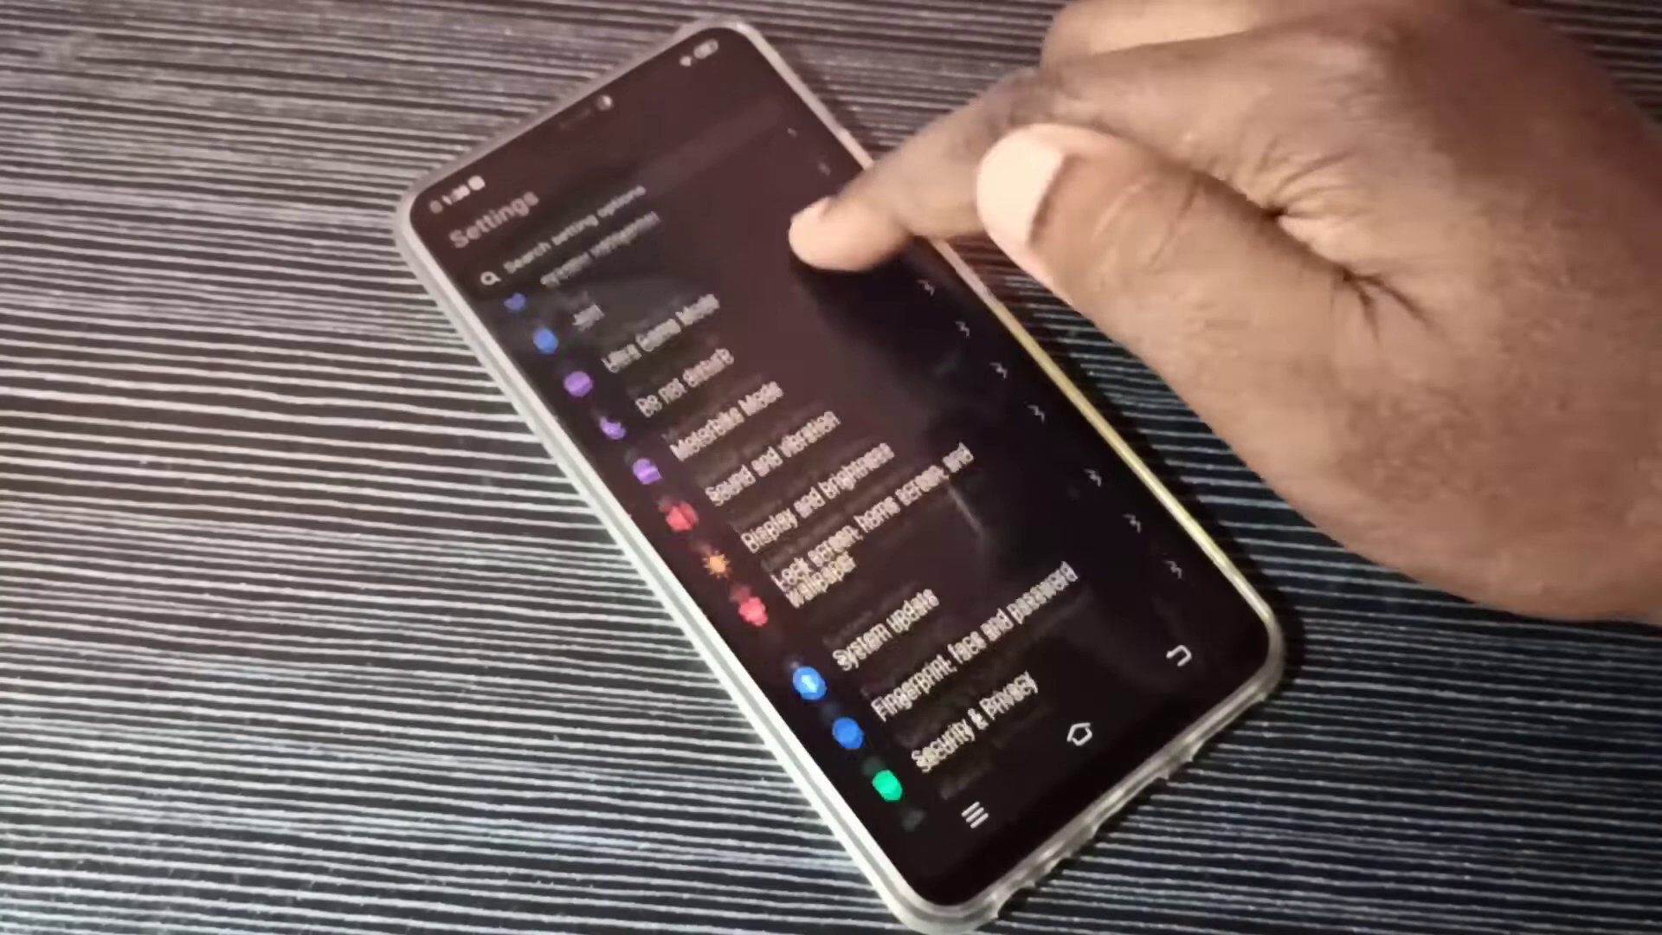
{"action": "scroll", "scroll_direction": "down", "scroll_amount": 3}
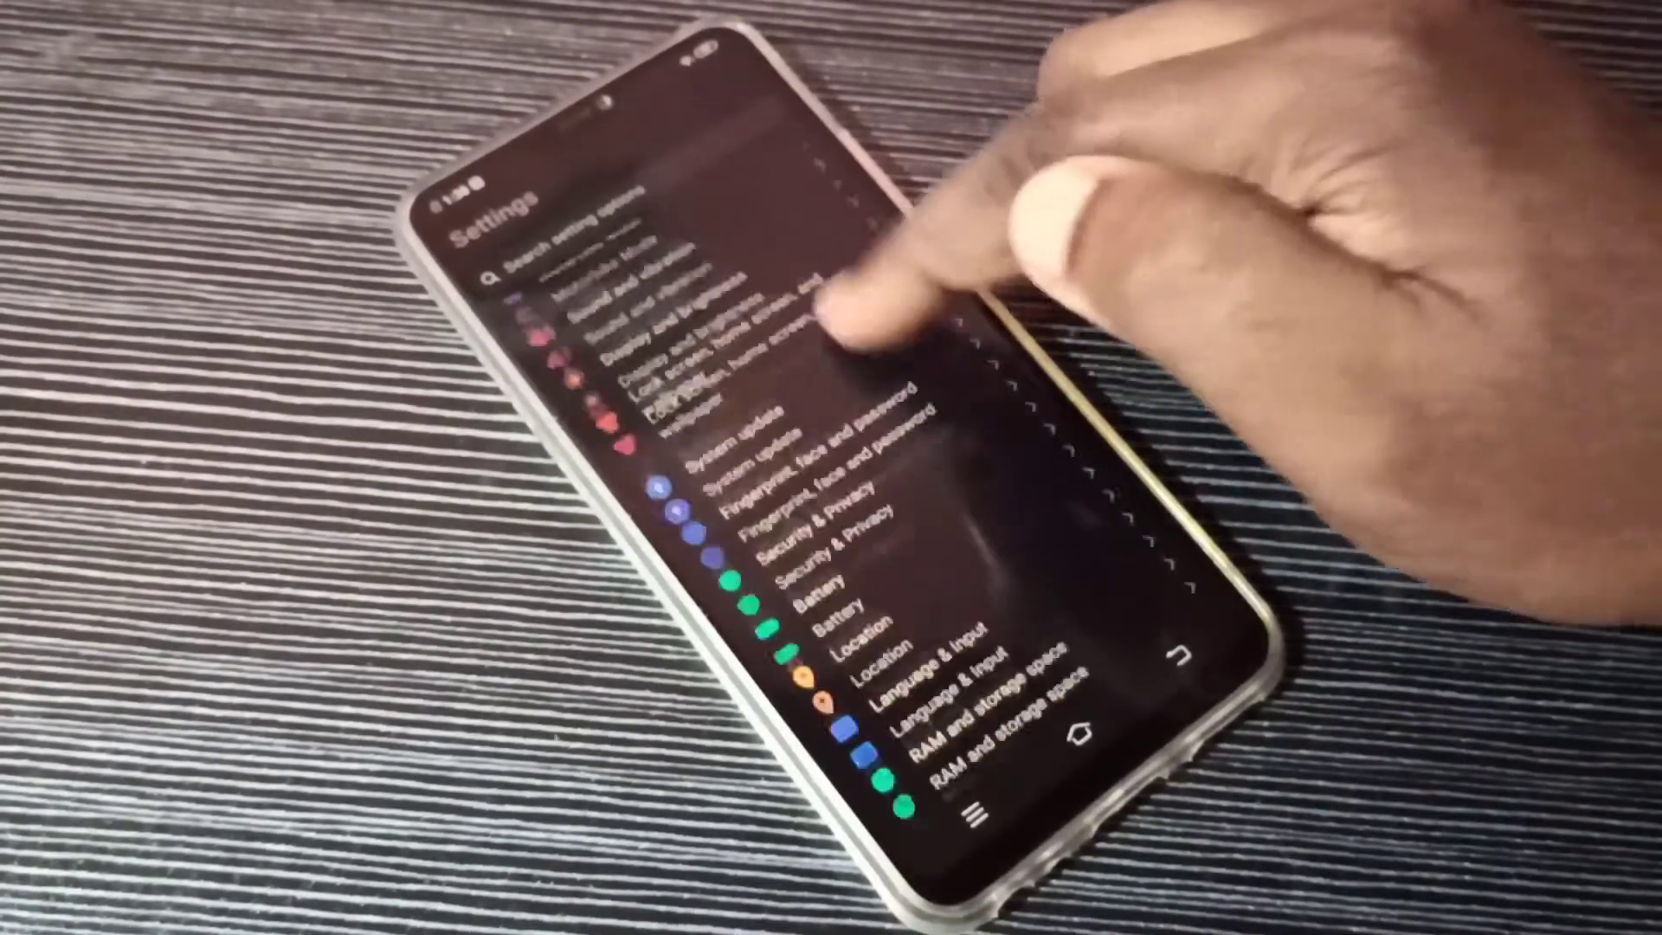
{"action": "scroll", "scroll_direction": "down", "scroll_amount": 3}
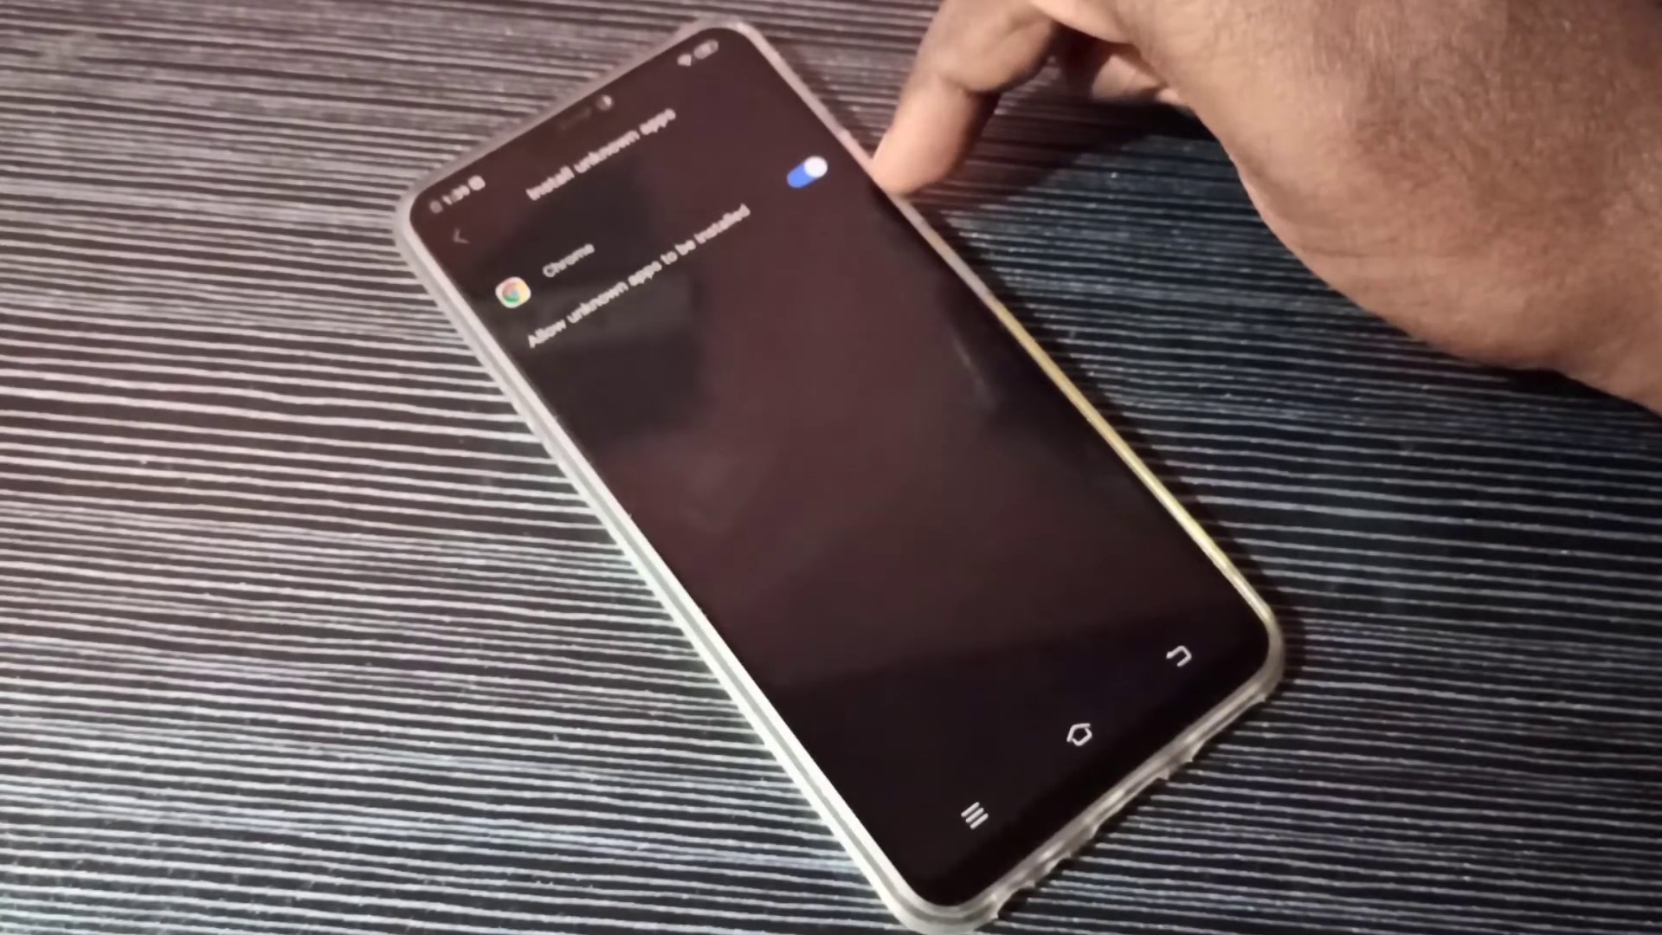
- Switch on 'Allow unknown apps to be installed' for Chrome and go back to the app list
{"action": "left_click", "coordinate": [801, 171]}
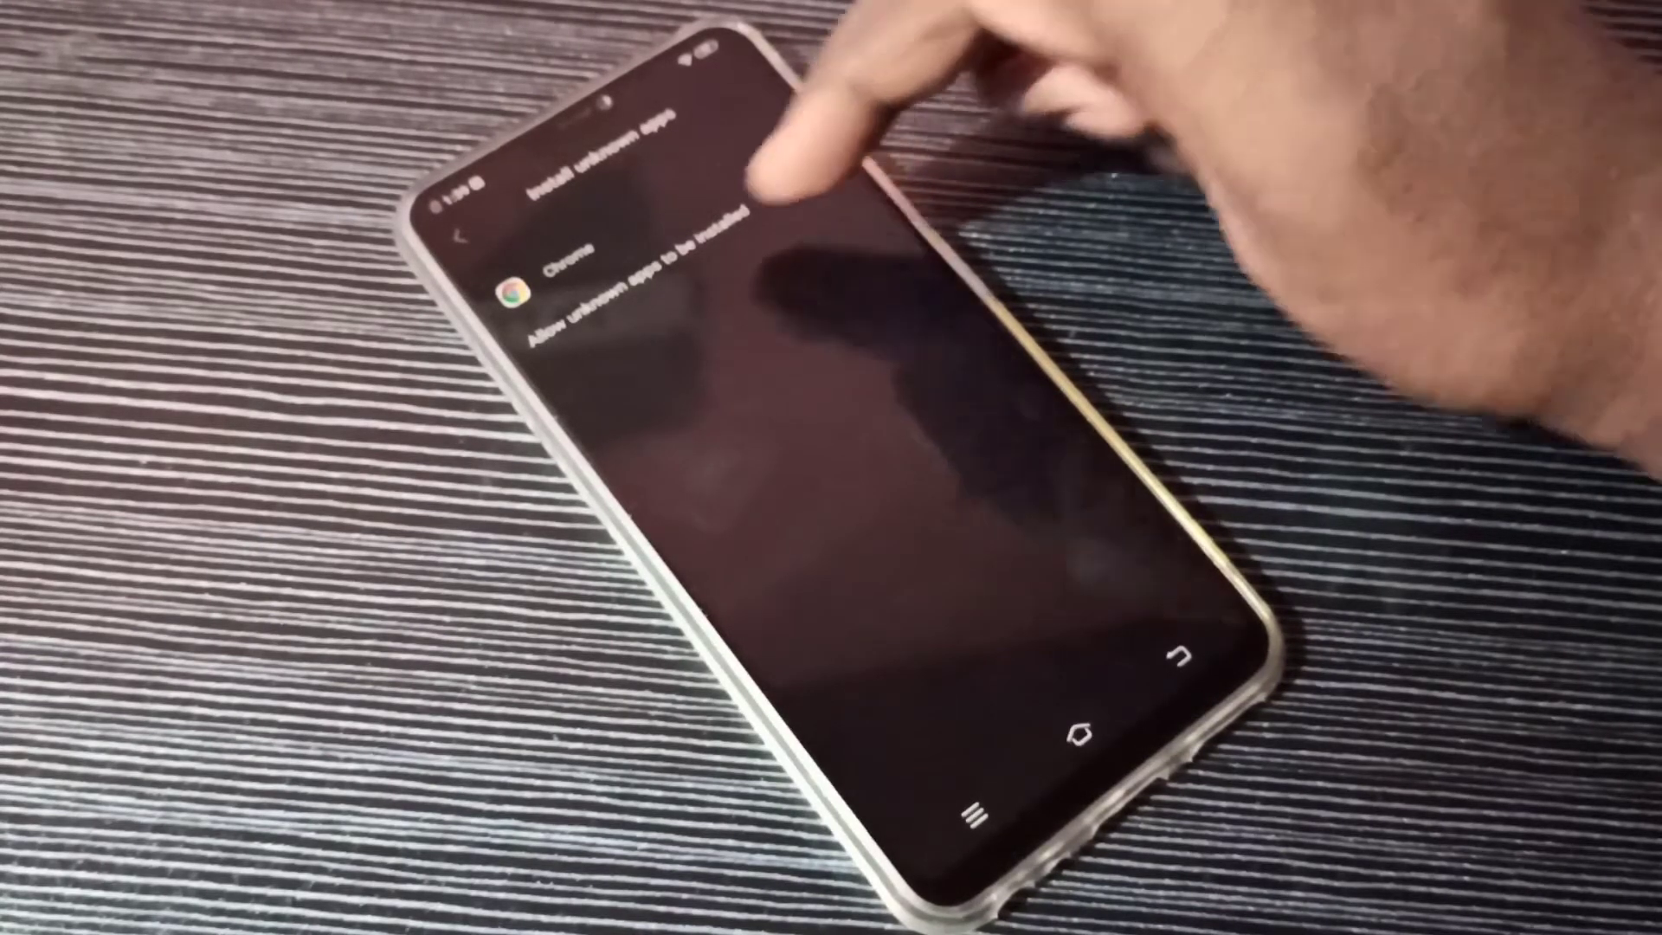
{"action": "left_click", "coordinate": [800, 145]}
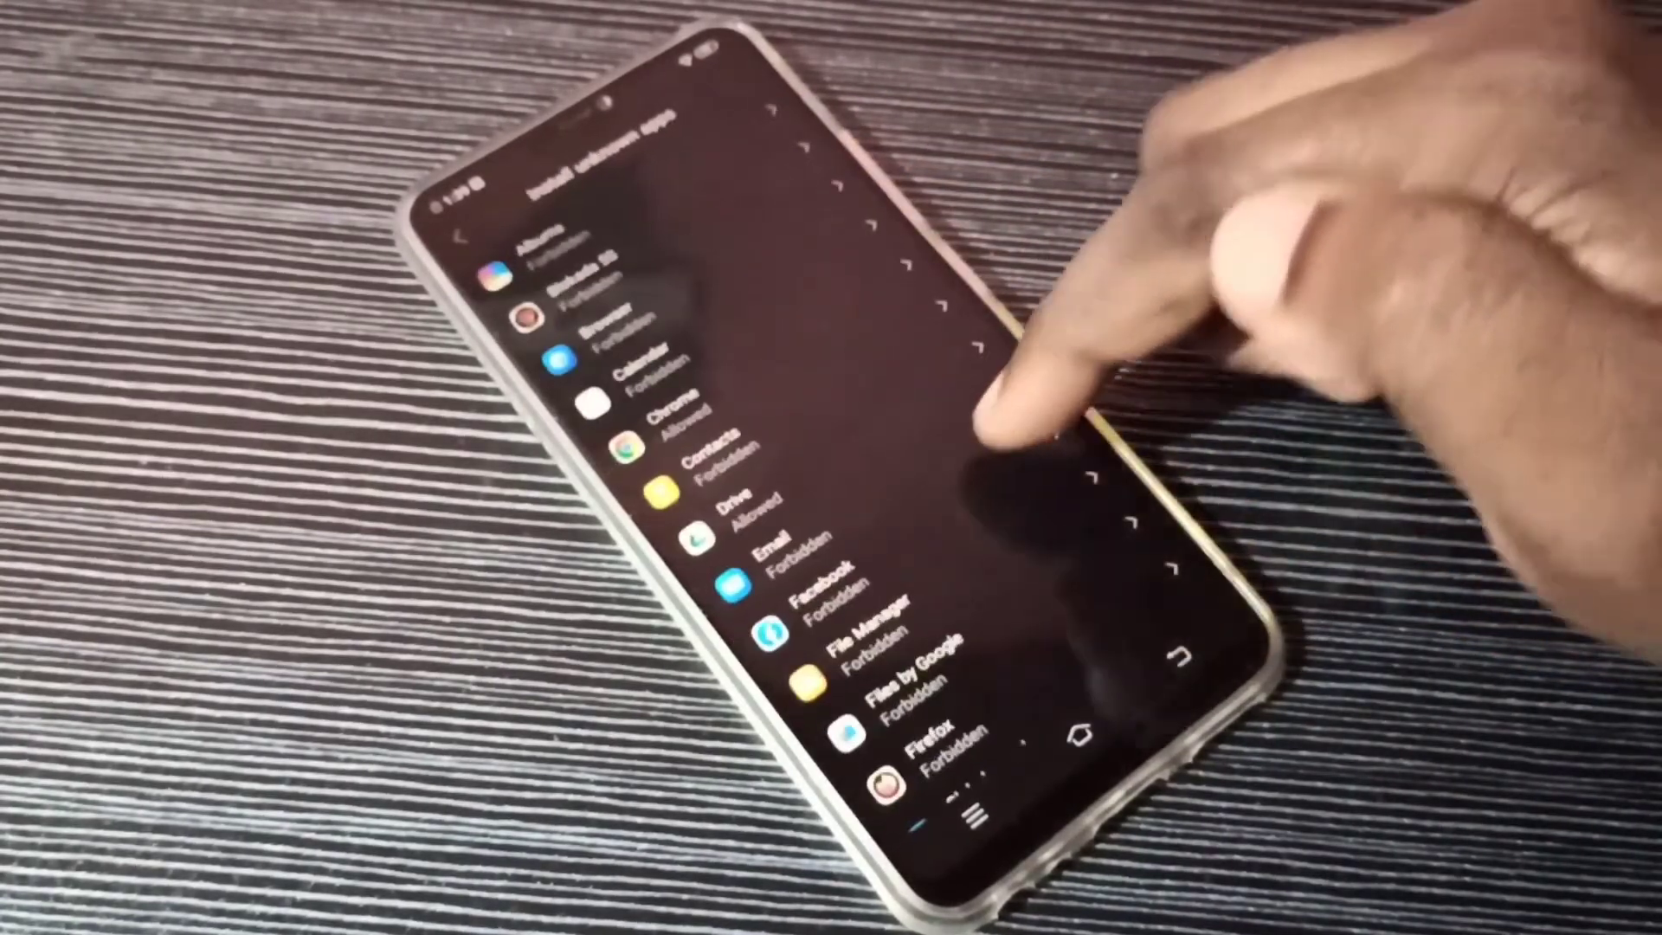
- Select Firefox in the list and switch on 'Allow unknown apps to be installed' for it
{"action": "scroll", "scroll_direction": "down", "scroll_amount": 3}
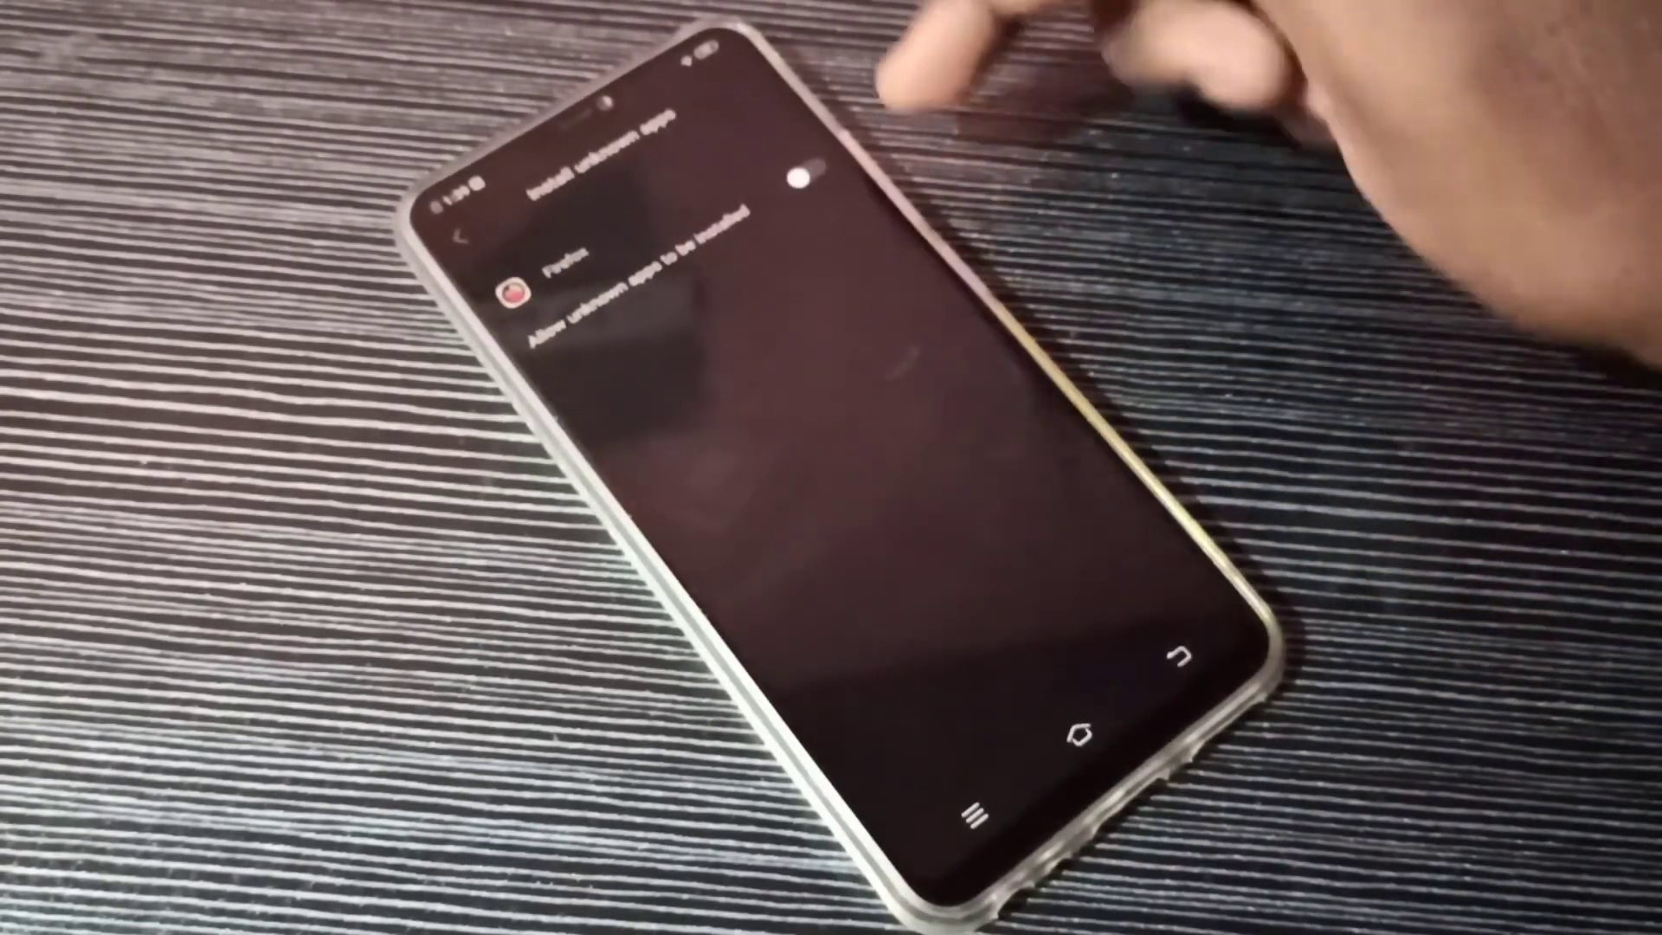
{"action": "left_click", "coordinate": [805, 174]}
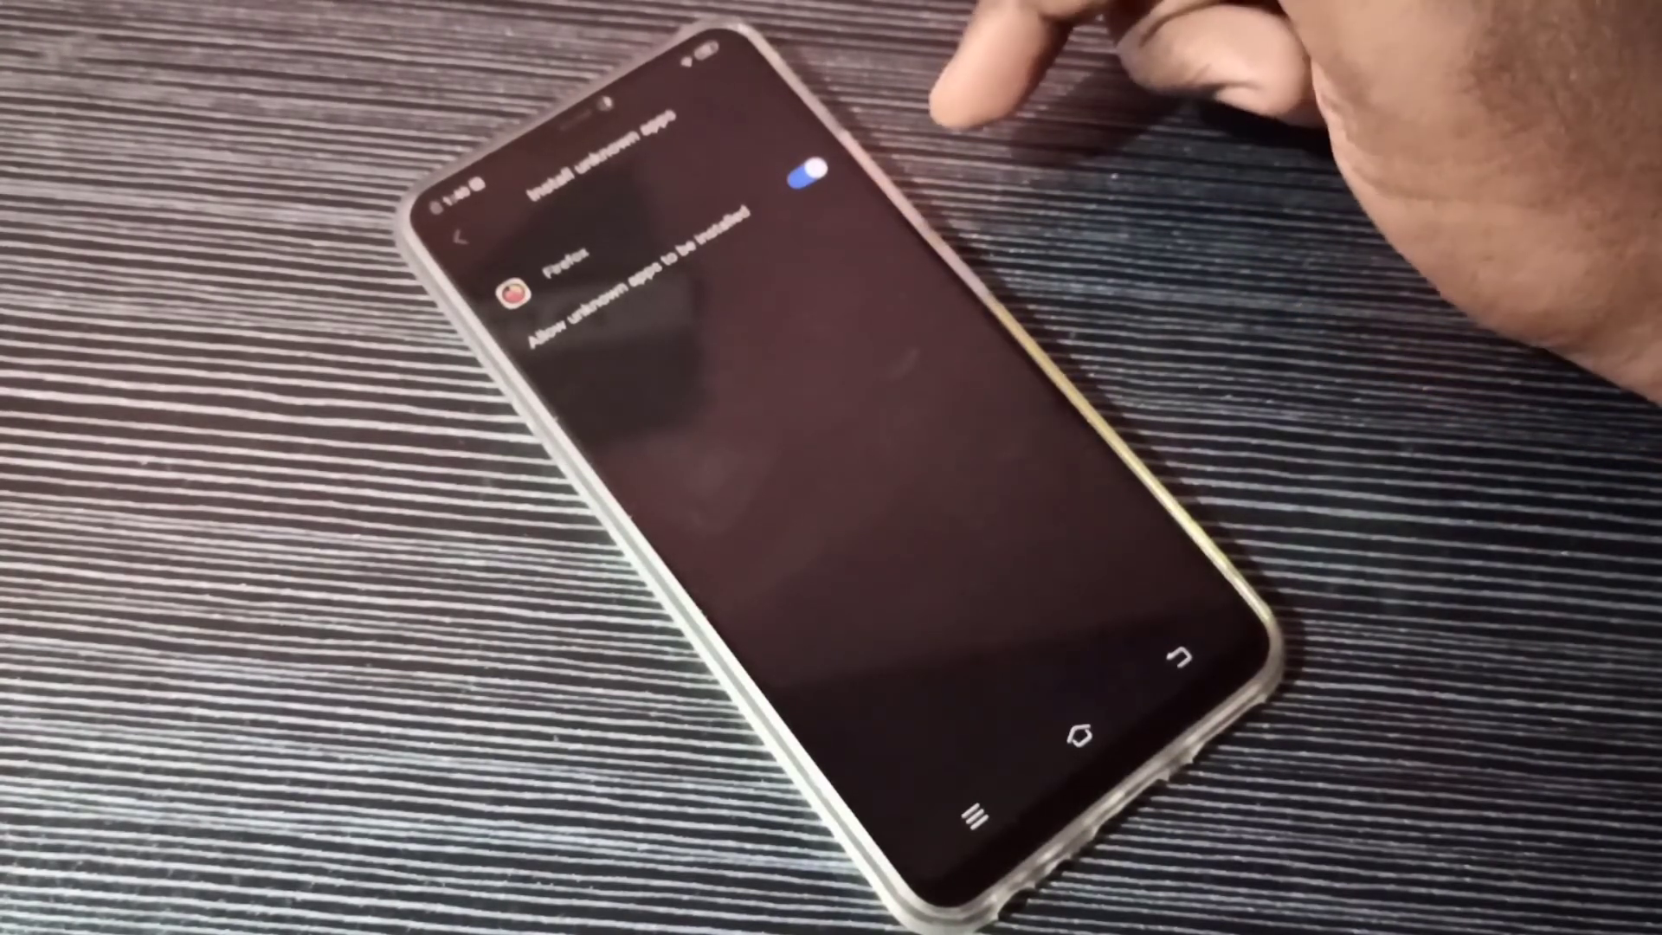
{"action": "left_click", "coordinate": [790, 175]}
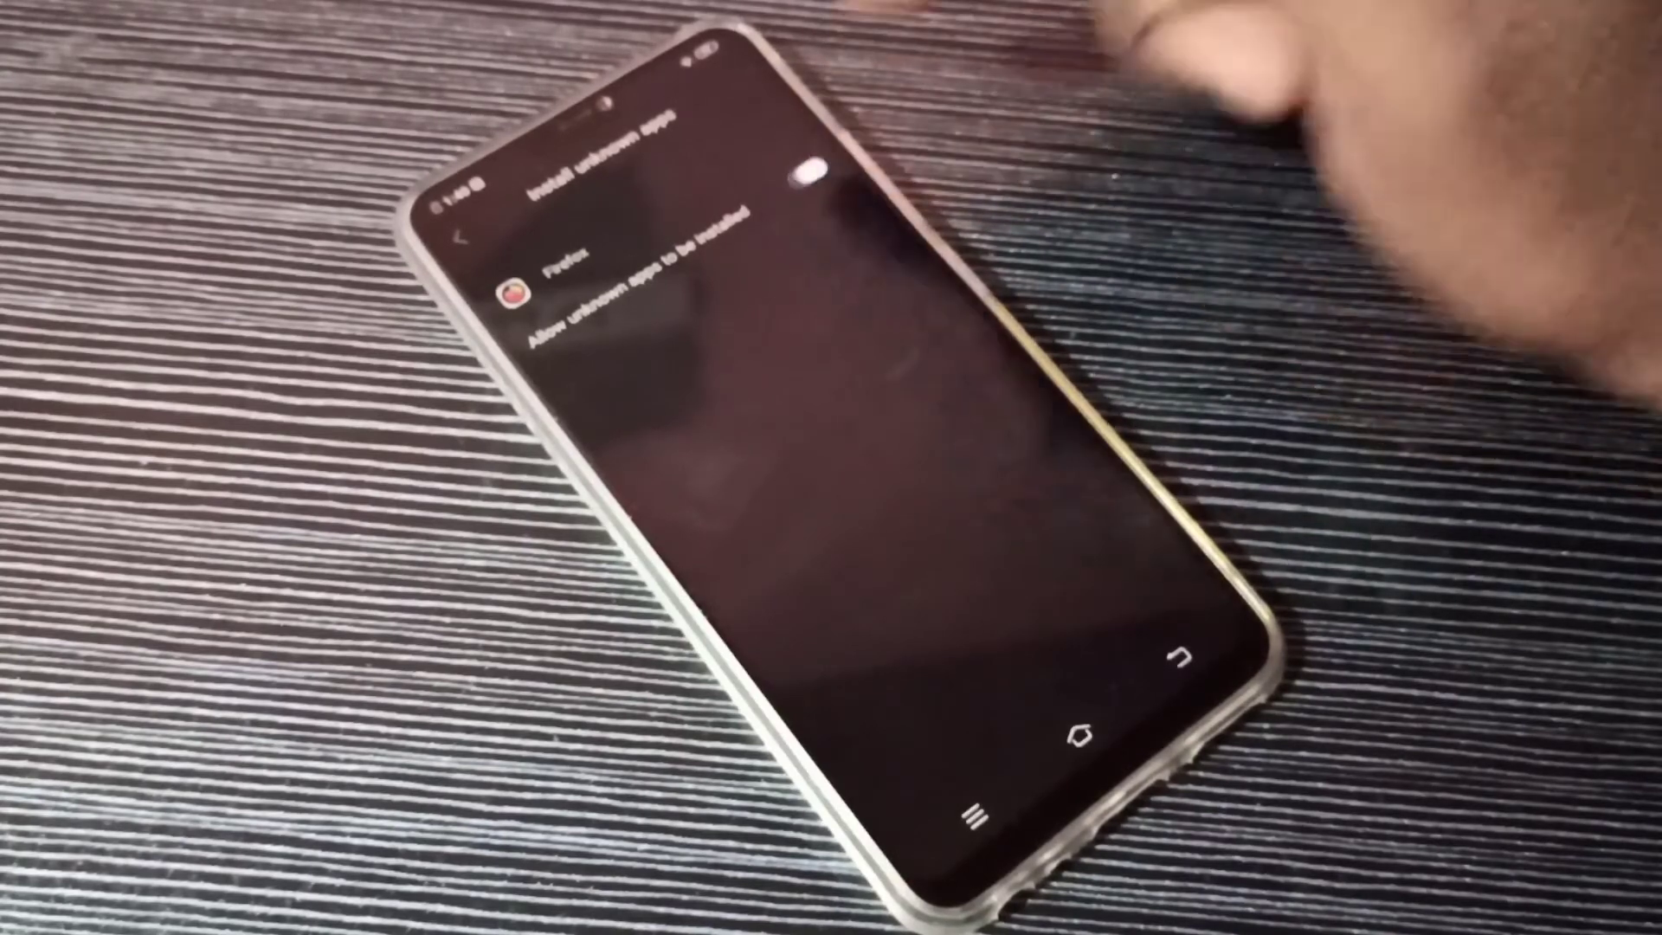